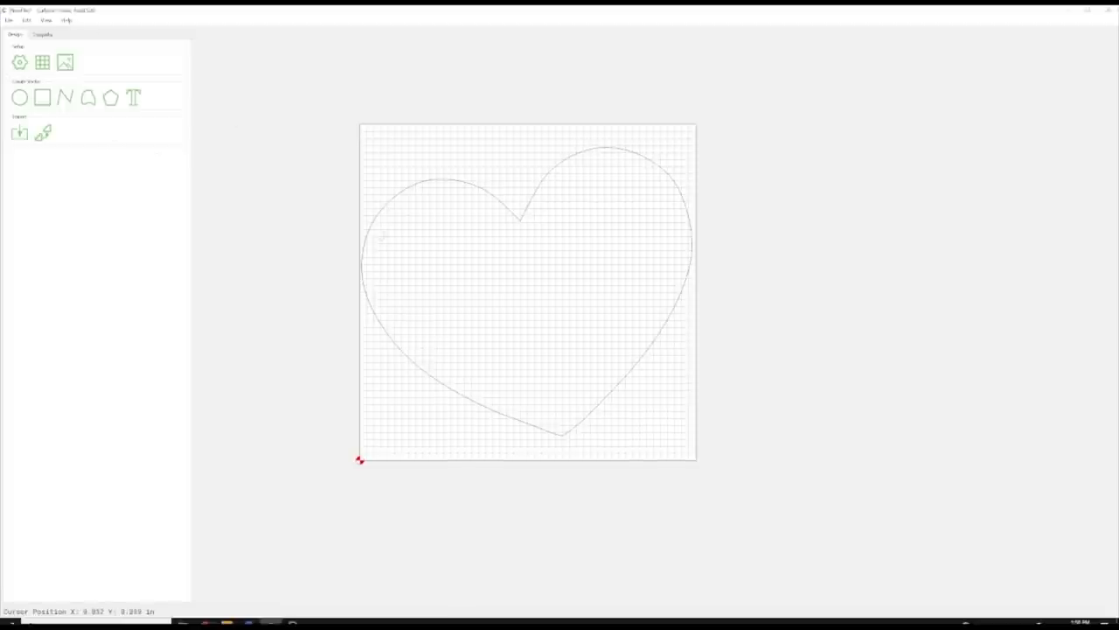
Start a Pocket toolpath on the inner heart outline from the Toolpaths tab.
click(42, 35)
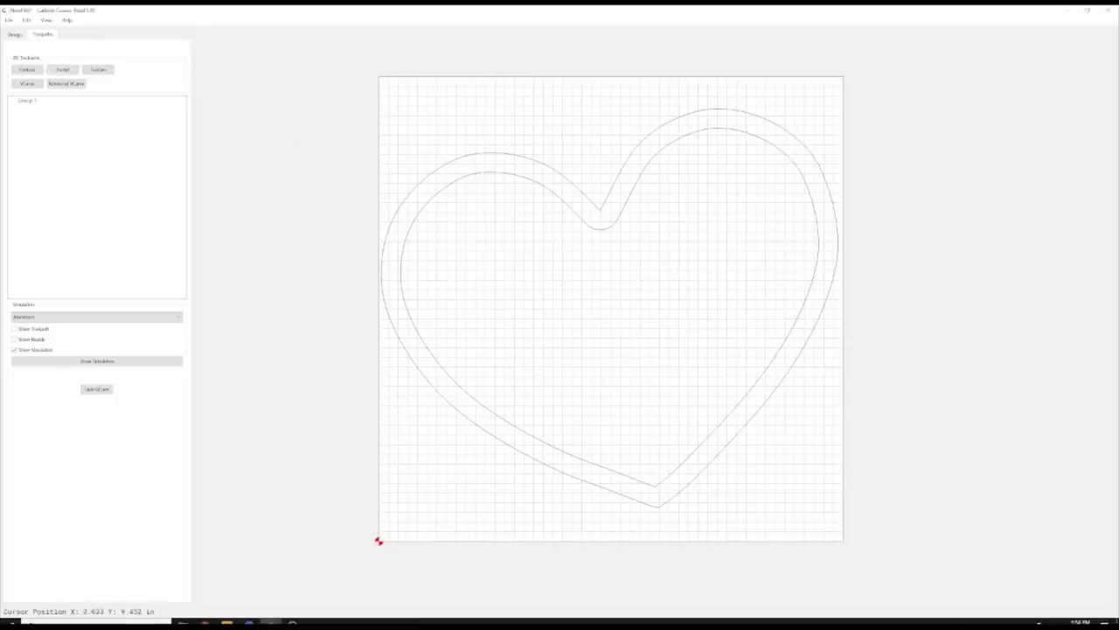
click(63, 70)
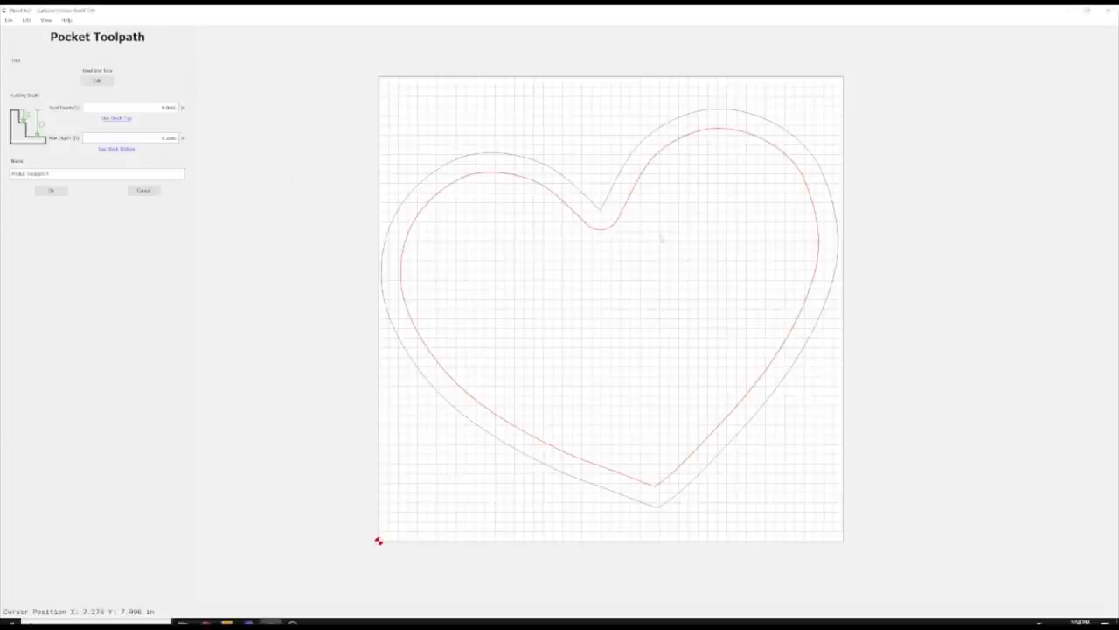
mouse_move(661, 238)
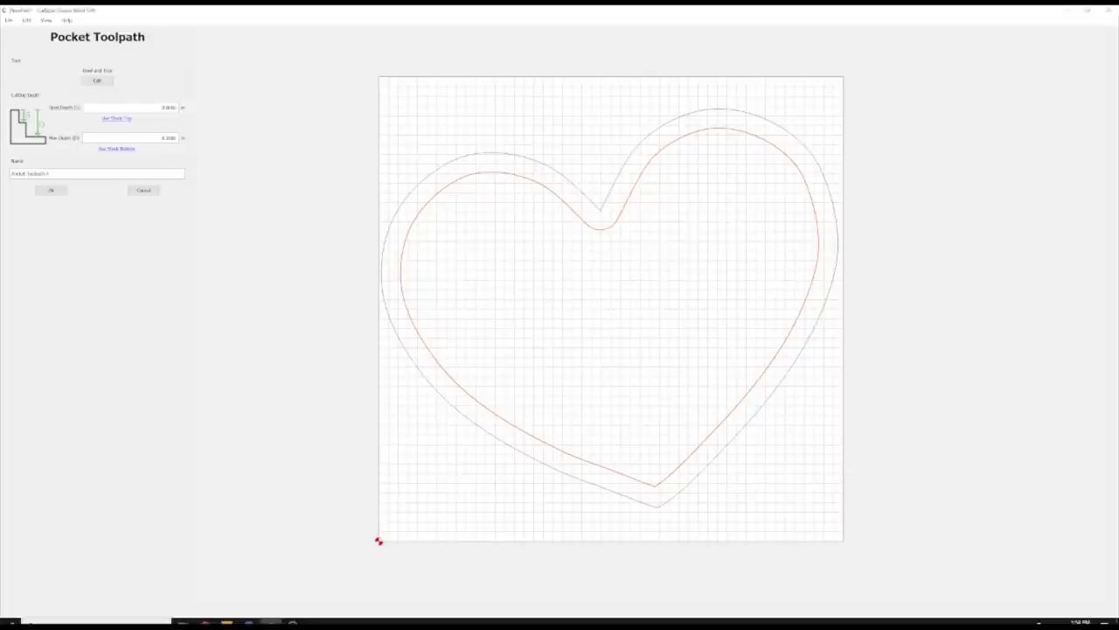
mouse_move(709, 290)
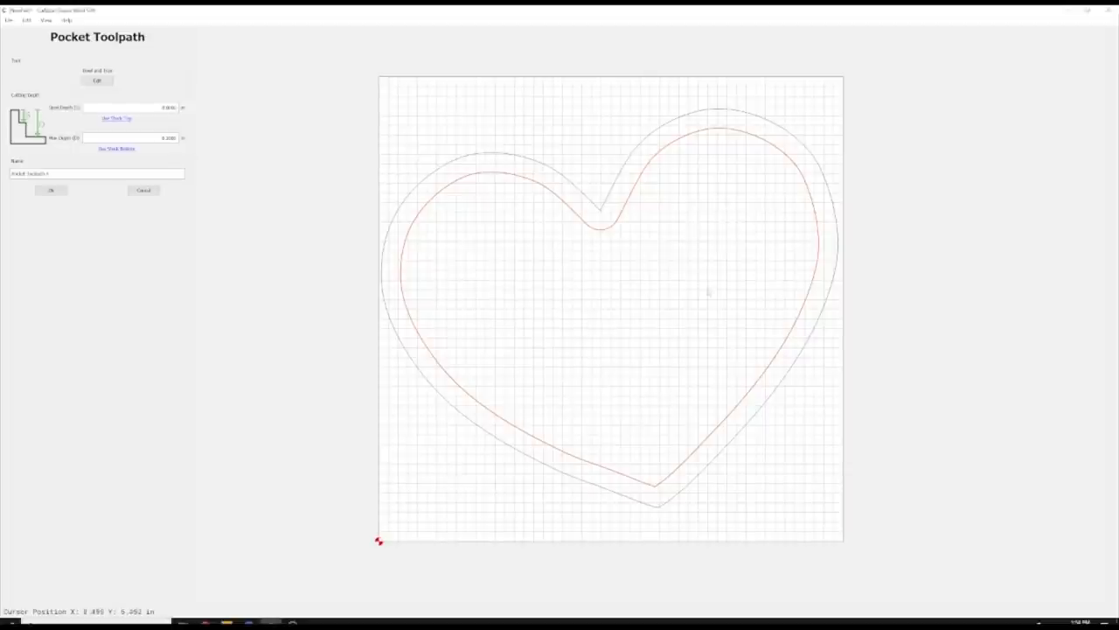
mouse_move(462, 283)
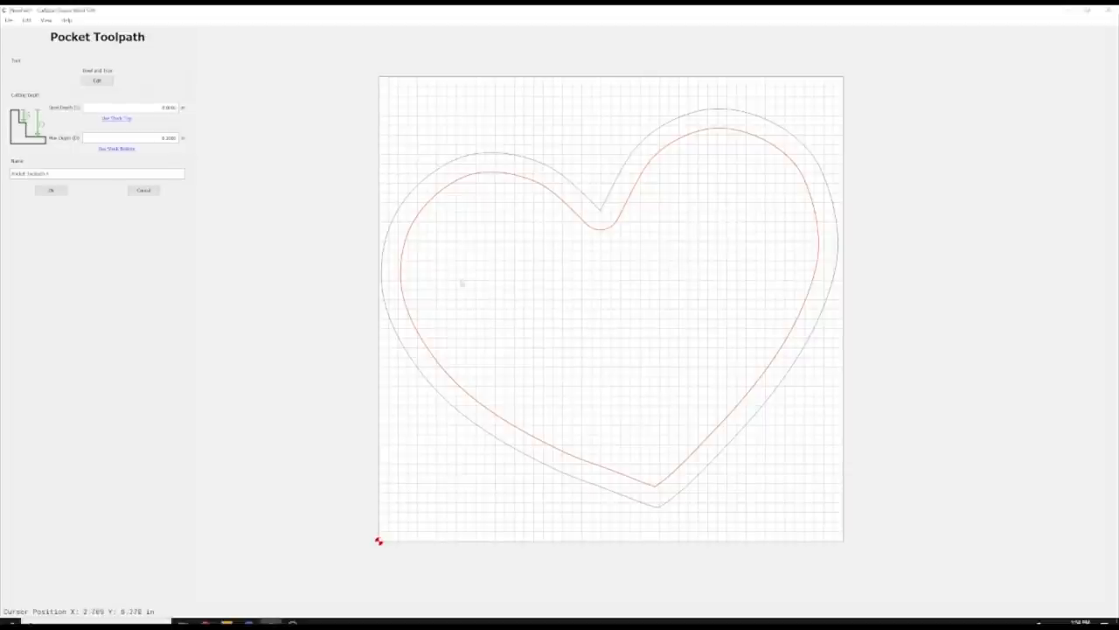
mouse_move(392, 227)
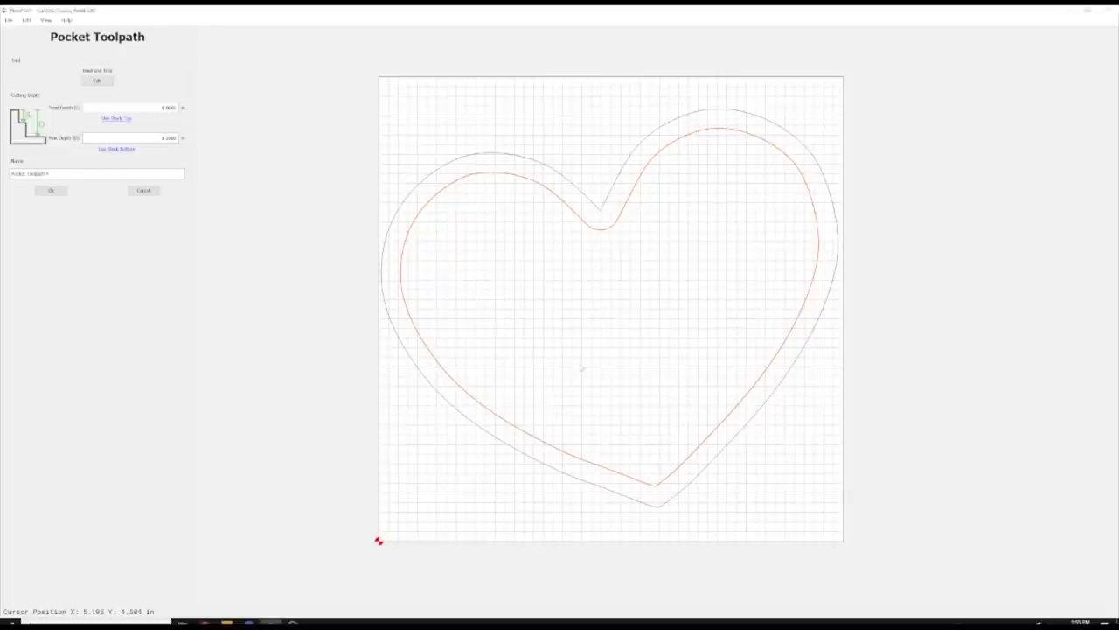
Edit the pocket bit to 0.1 depth per pass and confirm the tool settings.
click(97, 80)
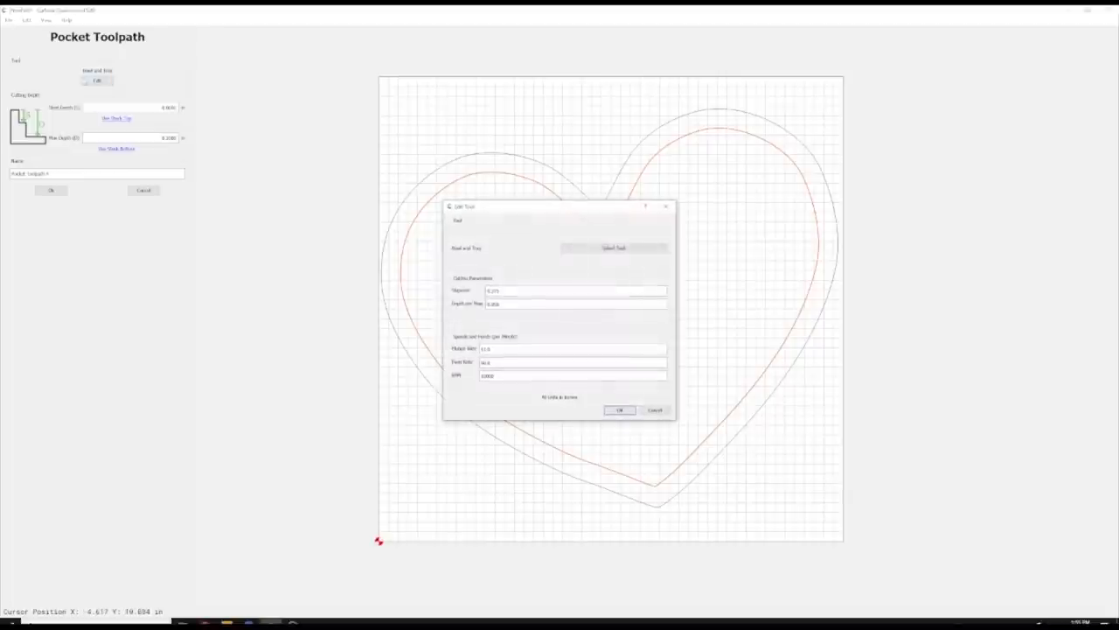
click(612, 249)
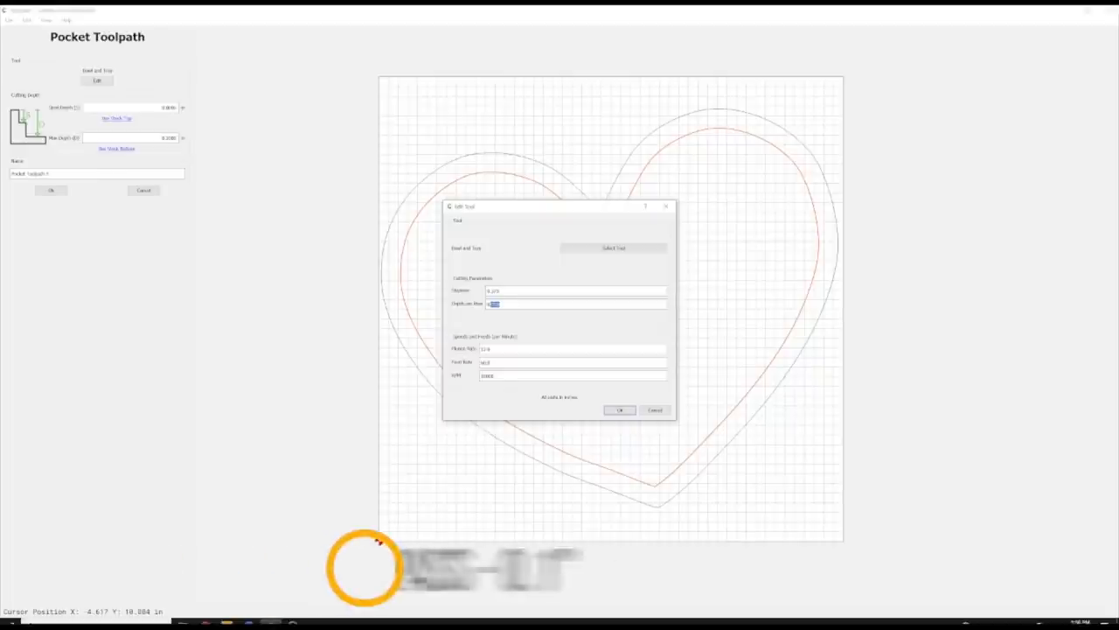
text(0.1)
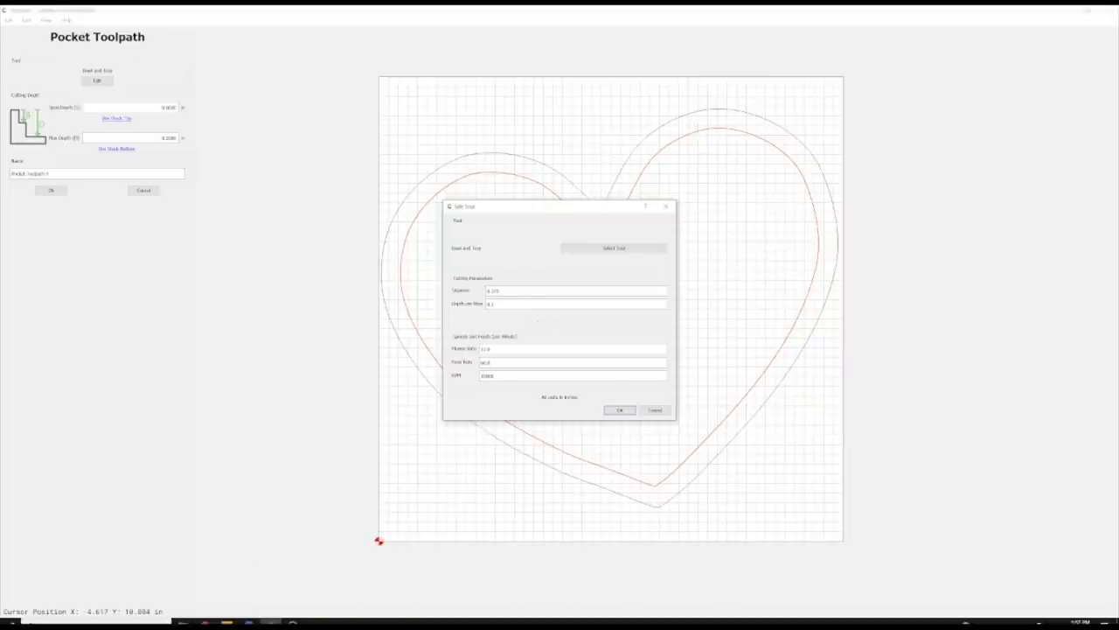
click(575, 305)
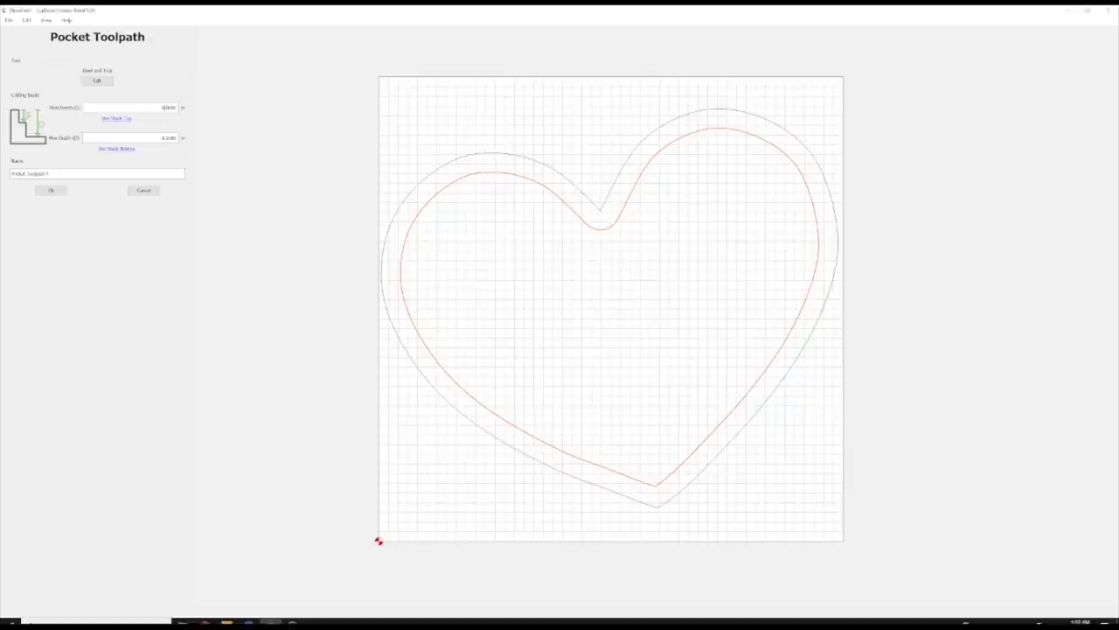
mouse_move(339, 234)
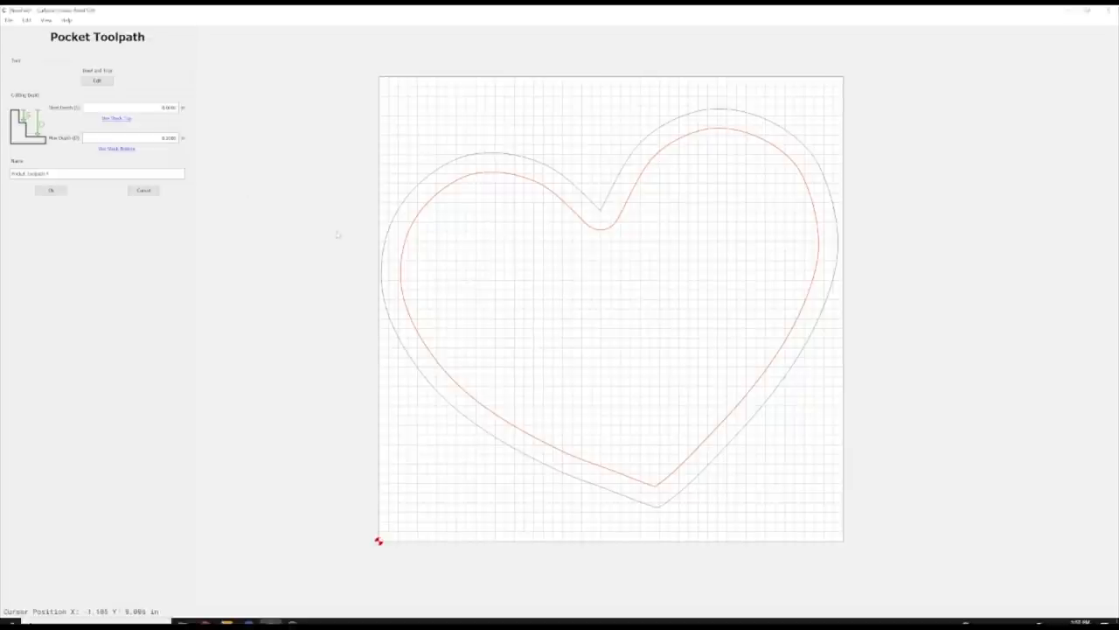
mouse_move(563, 324)
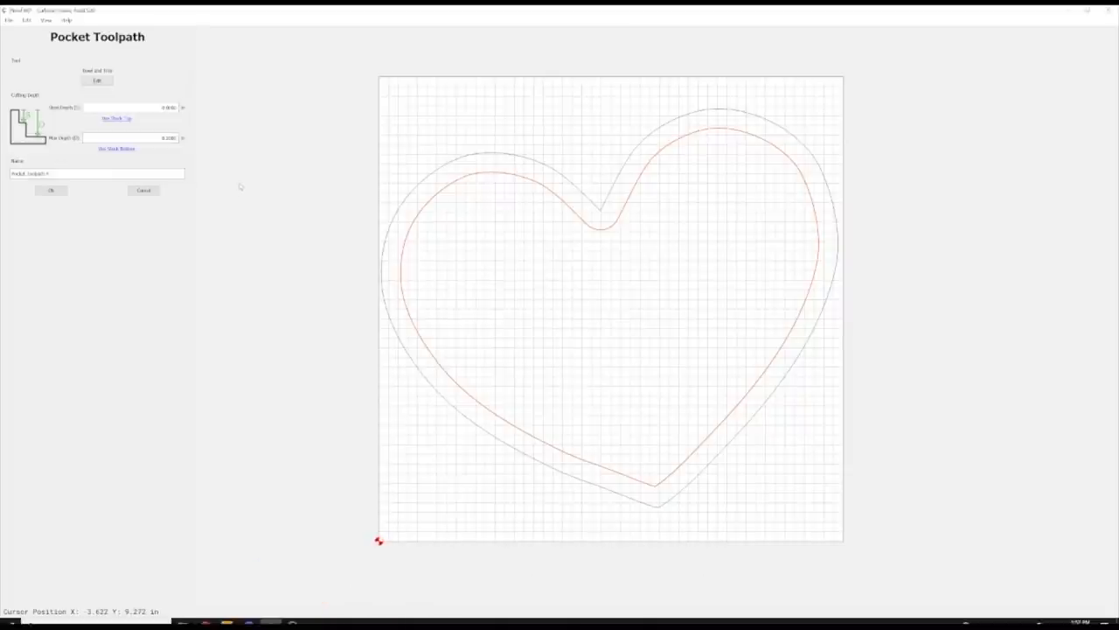
mouse_move(556, 263)
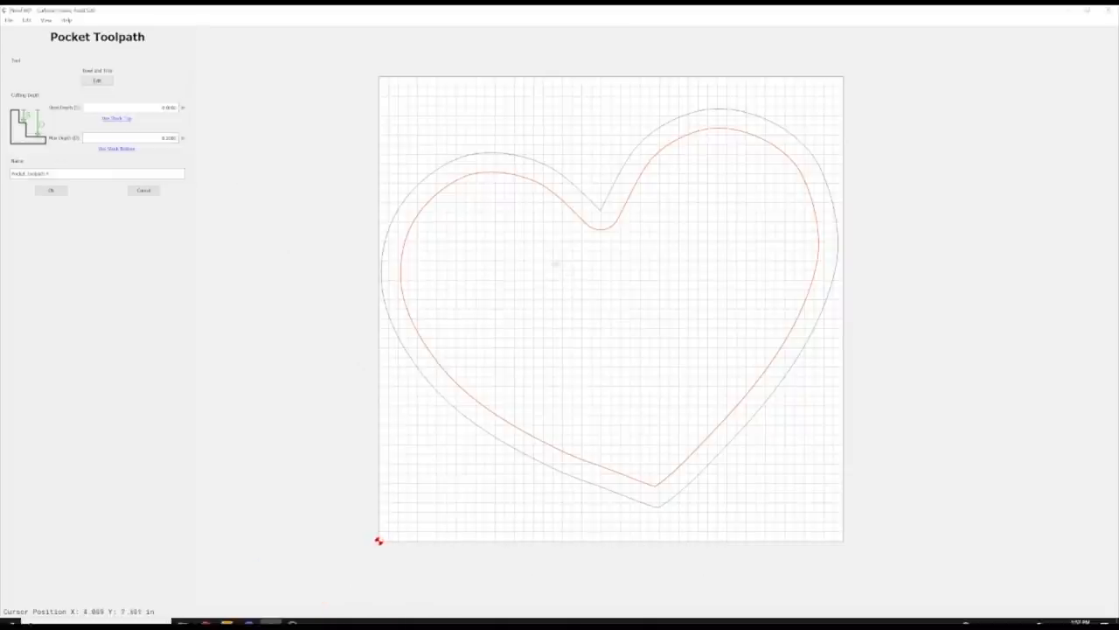
Select the pocket's Max Depth value to replace it with the tray depth.
click(131, 106)
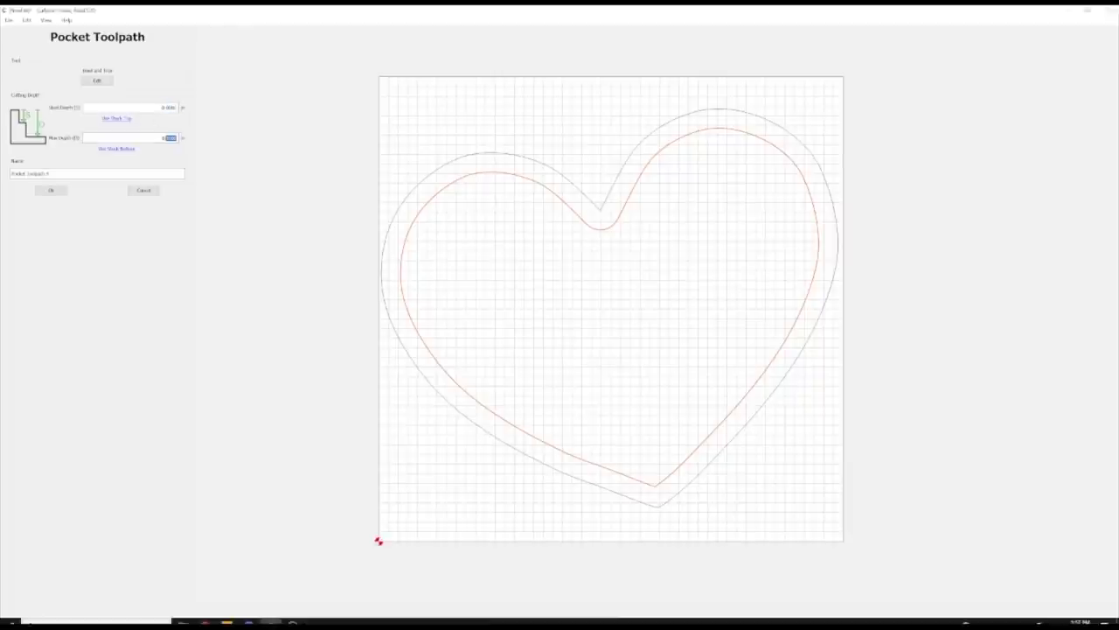
mouse_move(416, 367)
text(0.4)
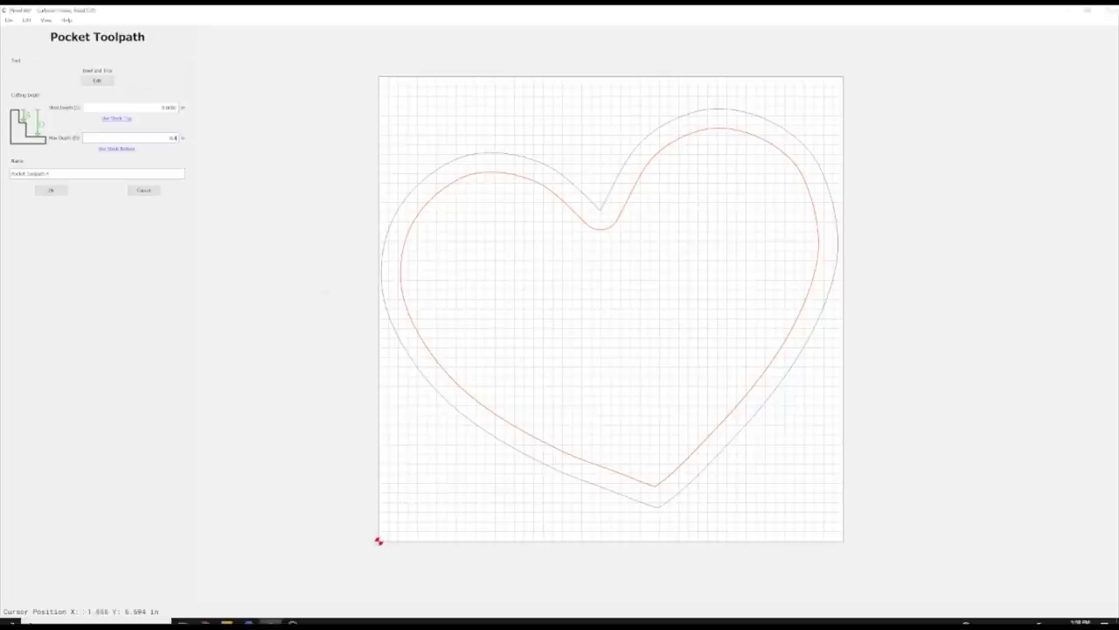
Create the roughing heart pocket toolpath and view it cleared in 3D simulation.
click(51, 189)
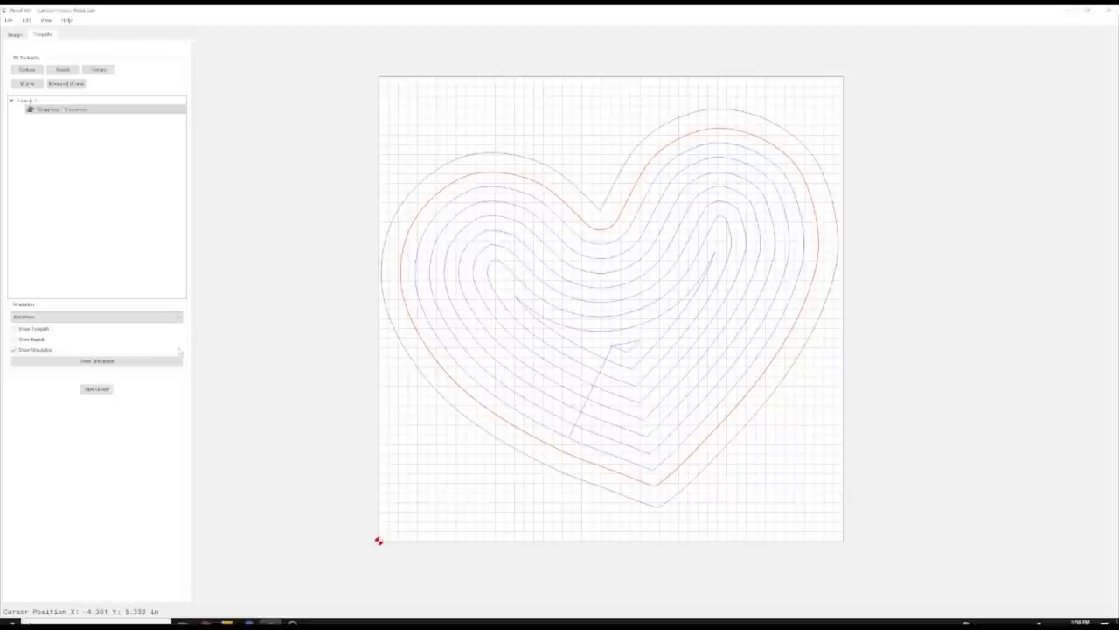
click(98, 360)
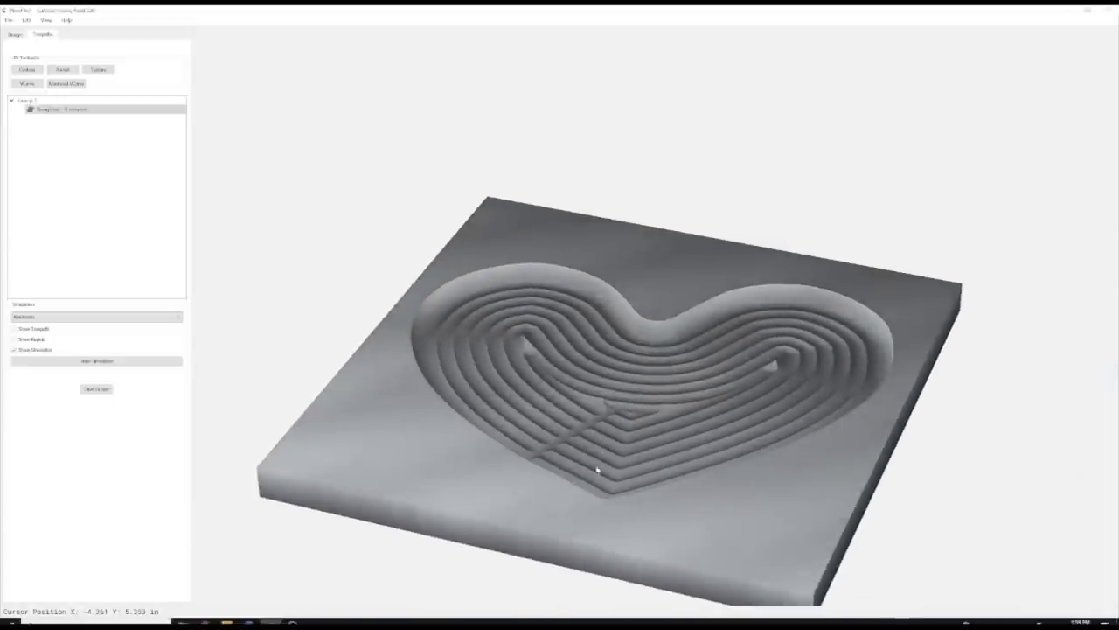
mouse_move(577, 413)
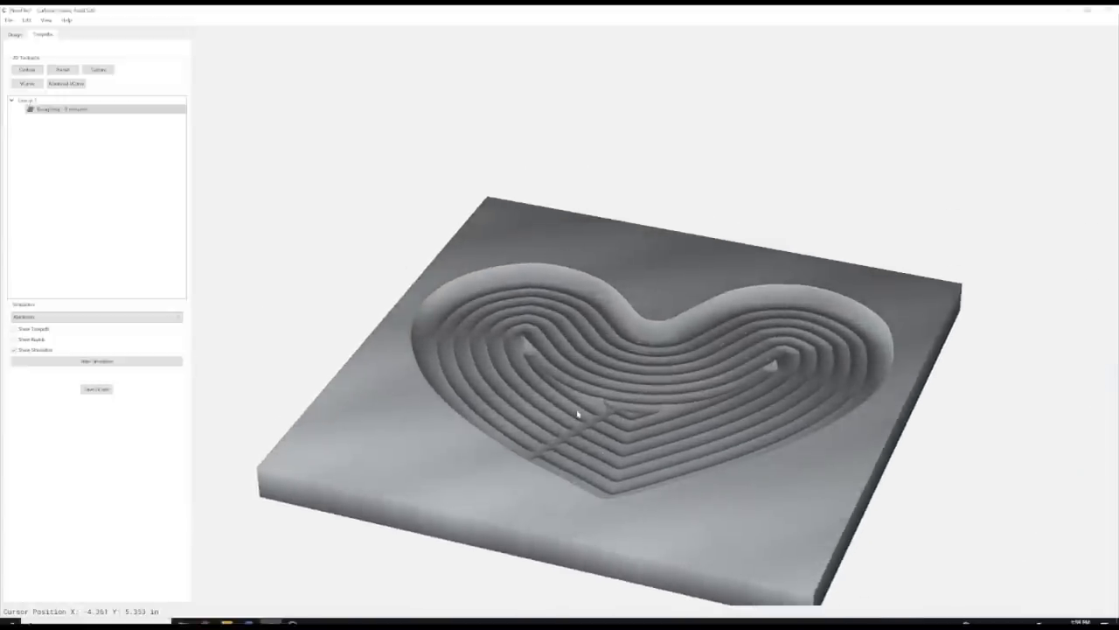
mouse_move(465, 350)
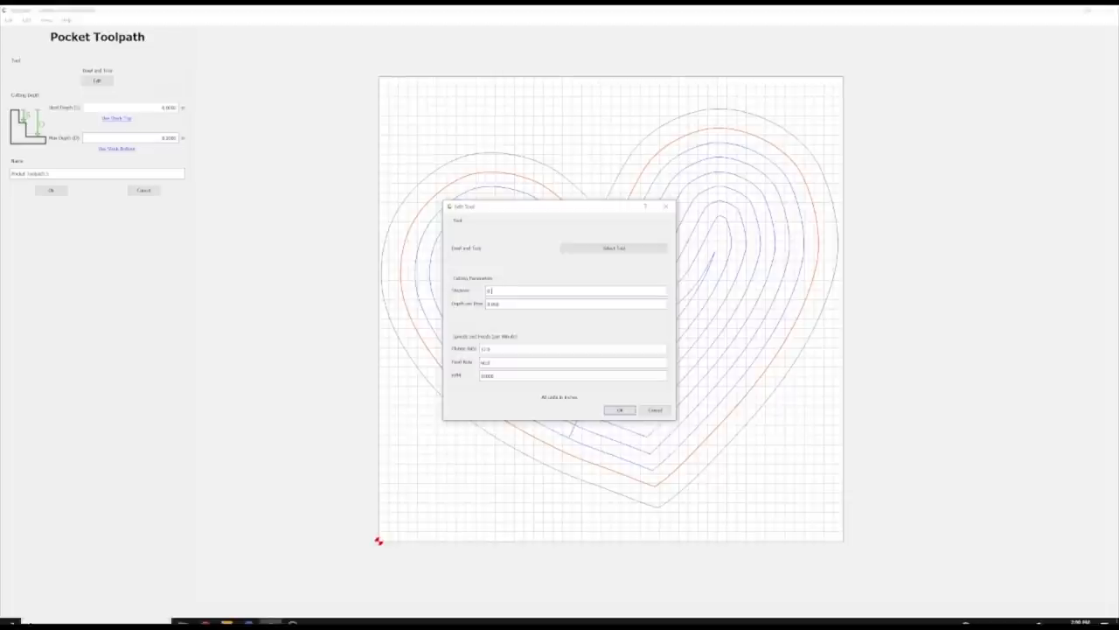
Give the finishing pocket's bit a 0.05 setting and confirm the tool.
text(0.05)
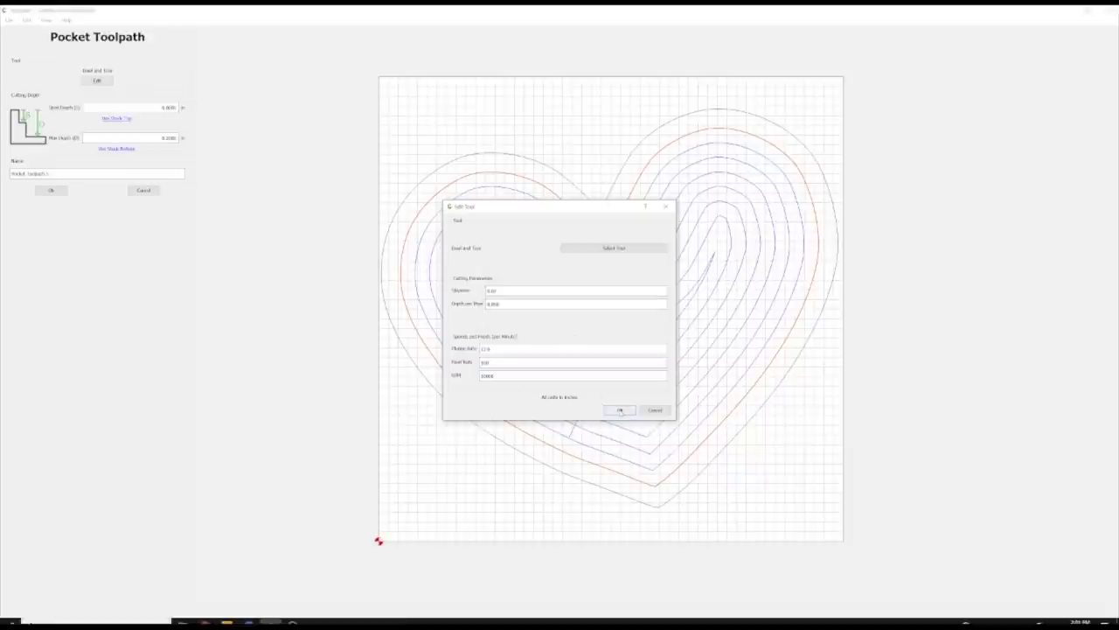
click(619, 409)
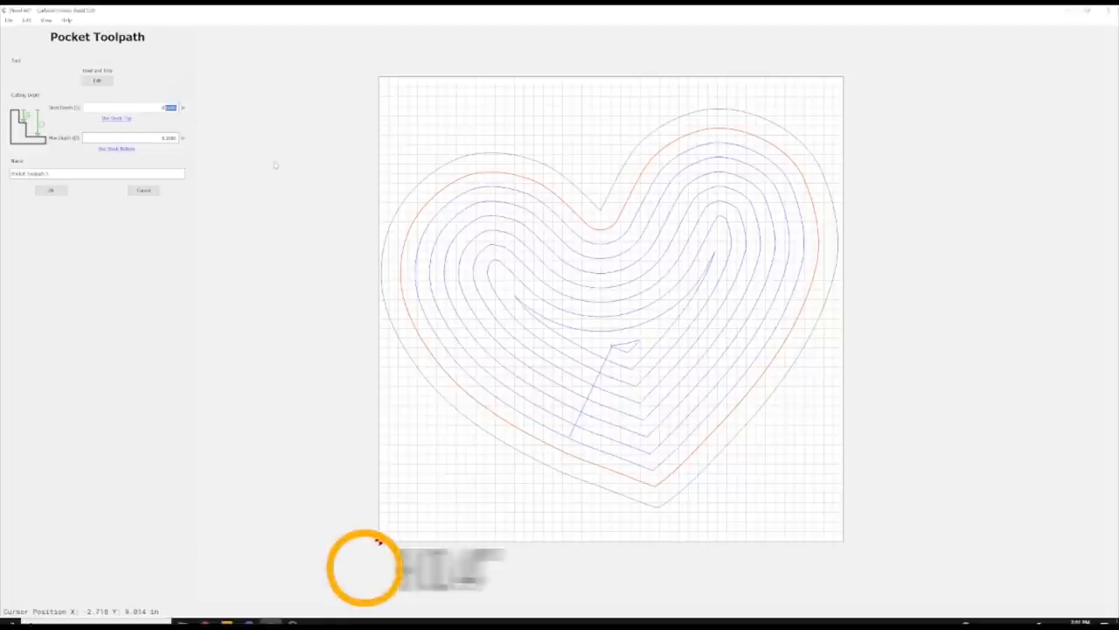
Set the finishing pocket's start depth to 0.4 and create the toolpath.
text(0.4)
click(129, 136)
text(0.5)
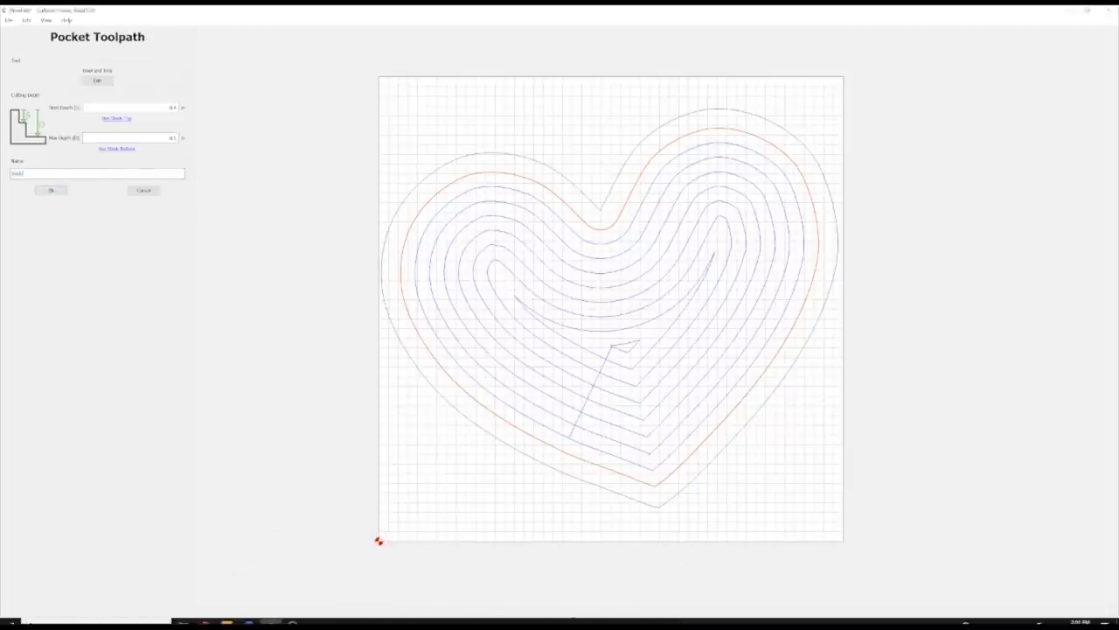
click(51, 189)
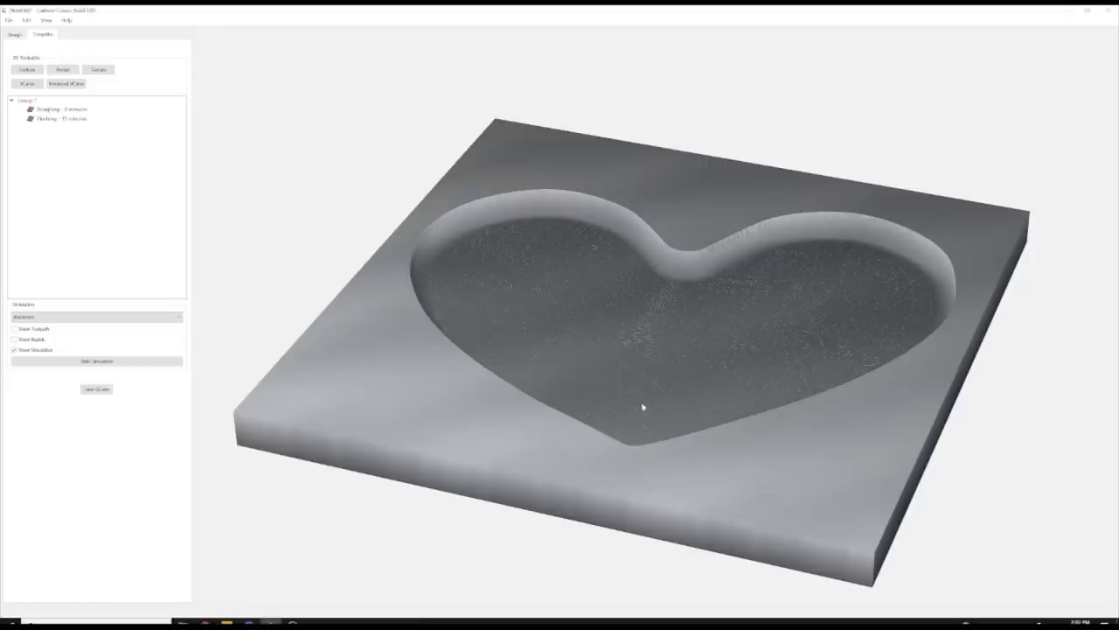
Zoom into the simulated heart pocket floor to check the surface is smooth.
drag(644, 406, 685, 395)
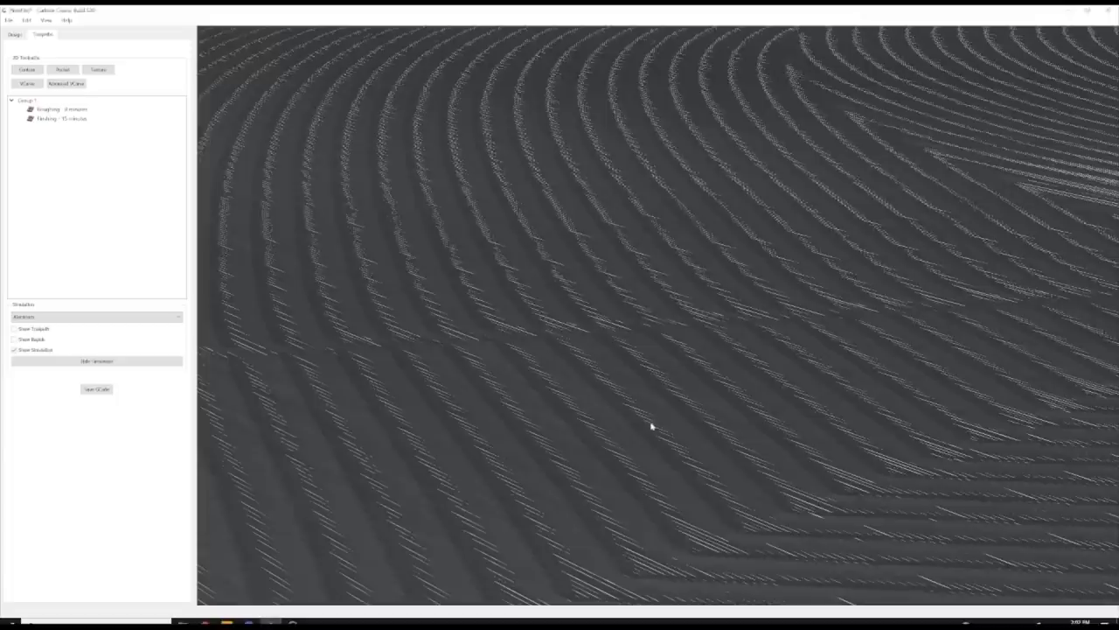
drag(651, 427, 573, 367)
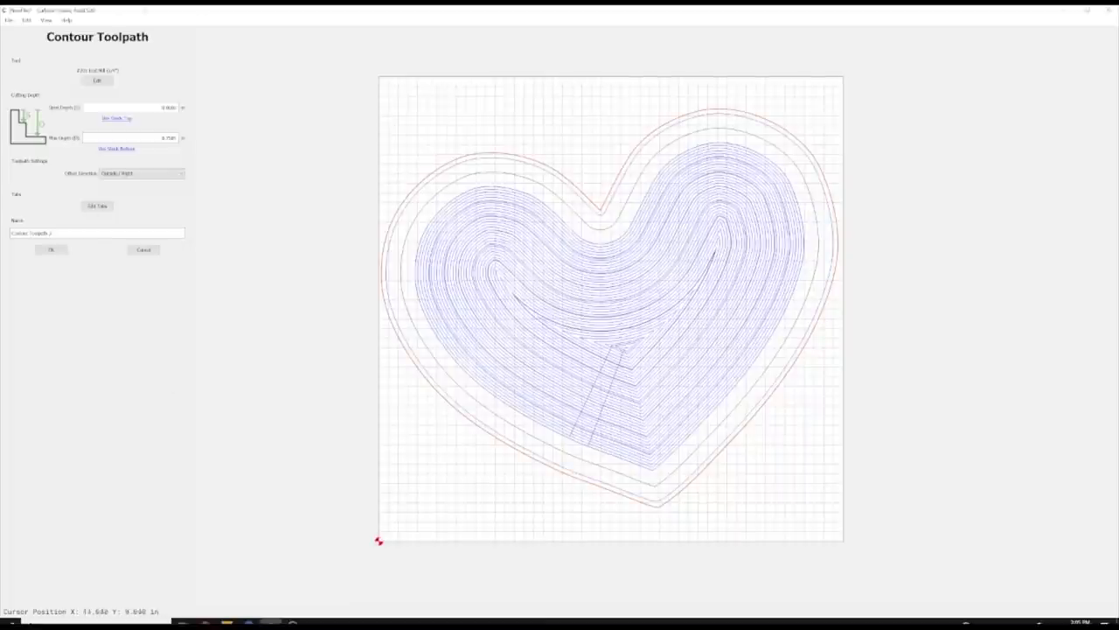
Begin a Contour toolpath around the outer heart outline to cut out the tray.
click(50, 249)
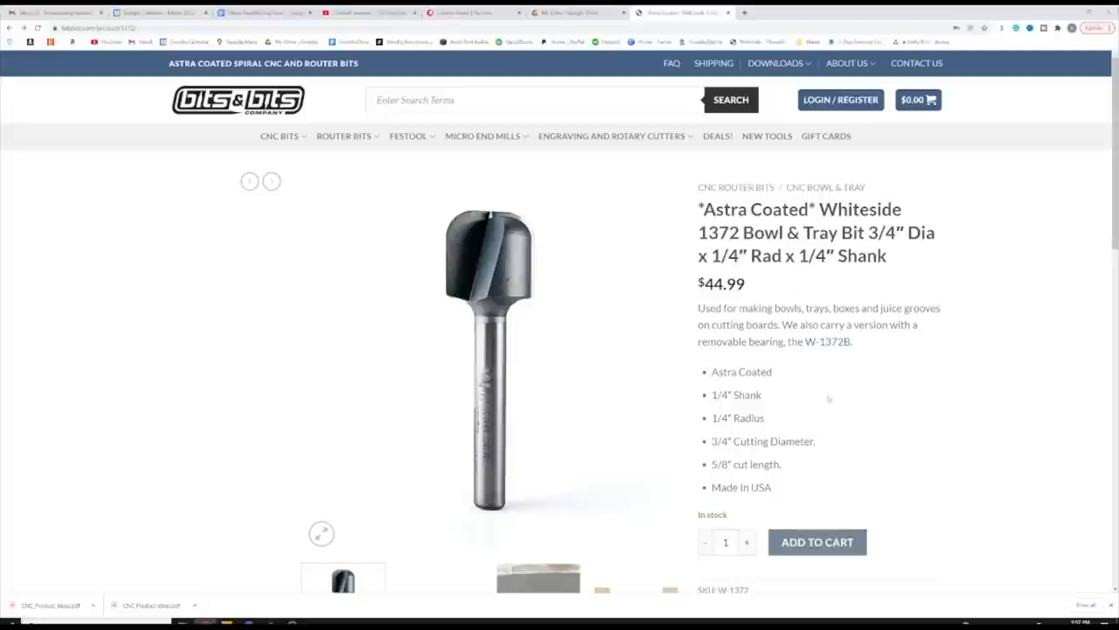
Scroll the Whiteside 1372 bowl bit page, then highlight 'Short Flute' on the compression bit page.
scroll(down, 3)
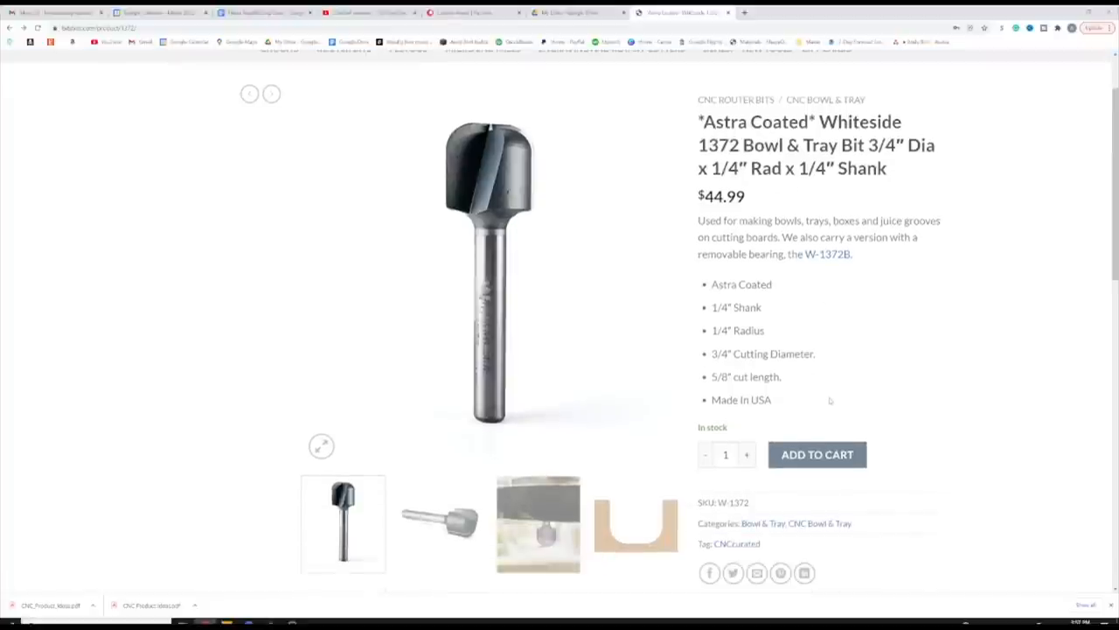
scroll(down, 3)
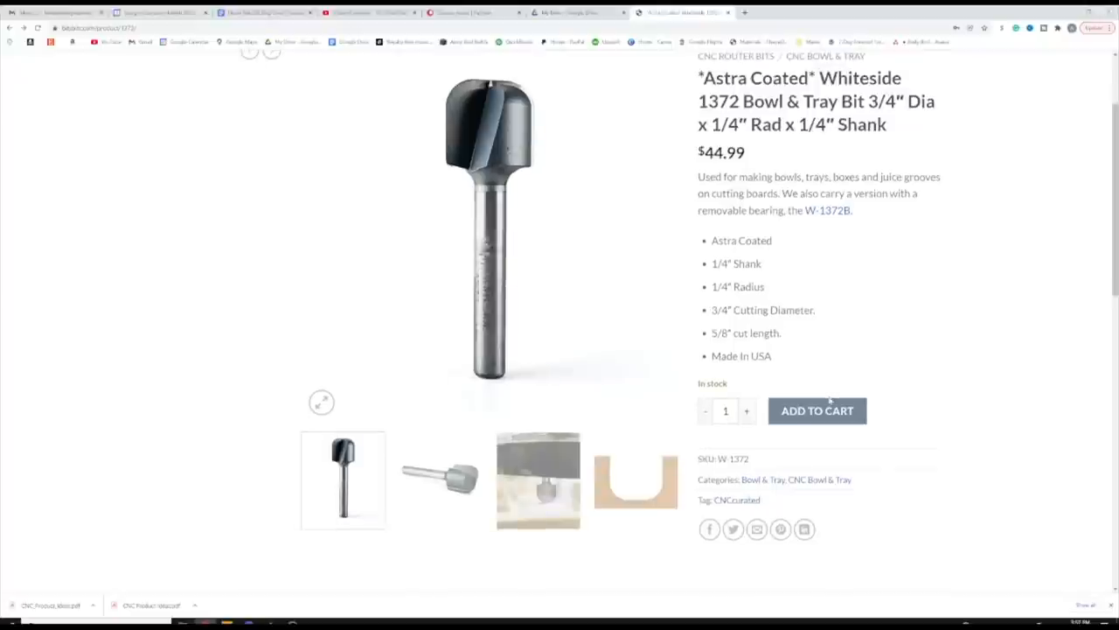
mouse_move(794, 329)
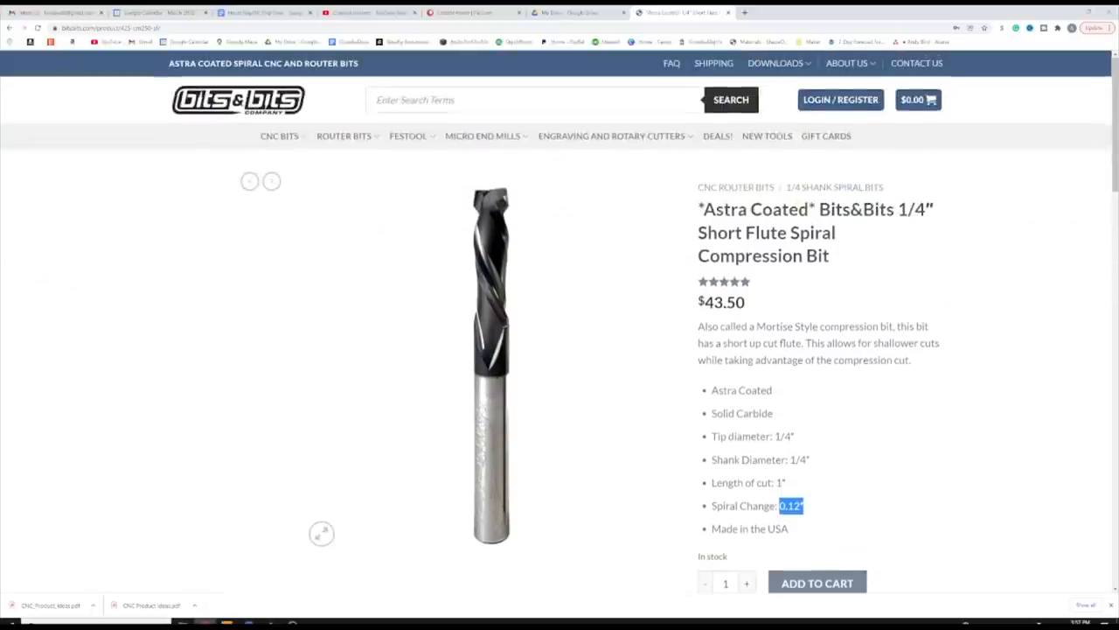
double_click(742, 232)
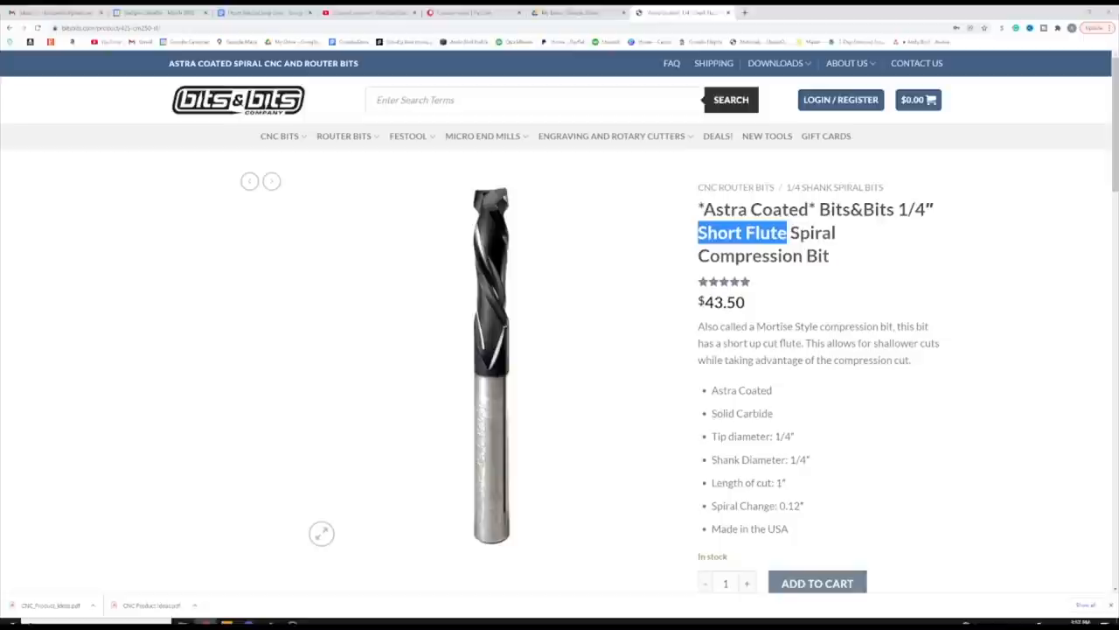